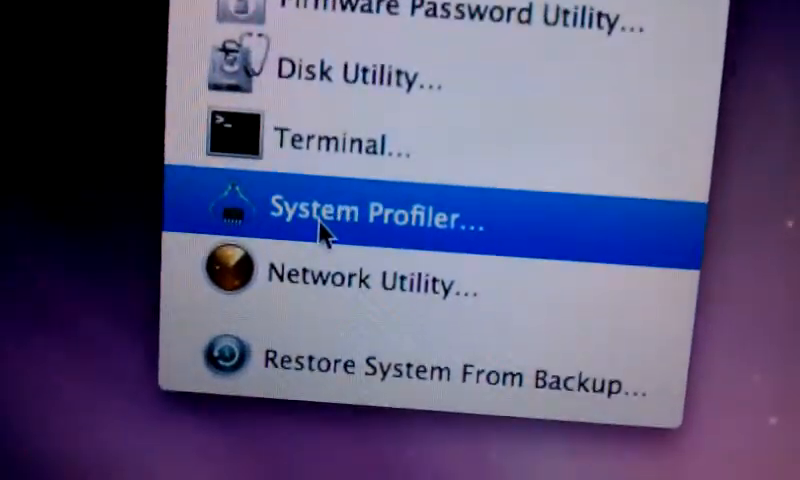
# Launch System Profiler to view the PowerBook G4 overview: 867 MHz G4, 512 MB memory
pyautogui.click(370, 214)
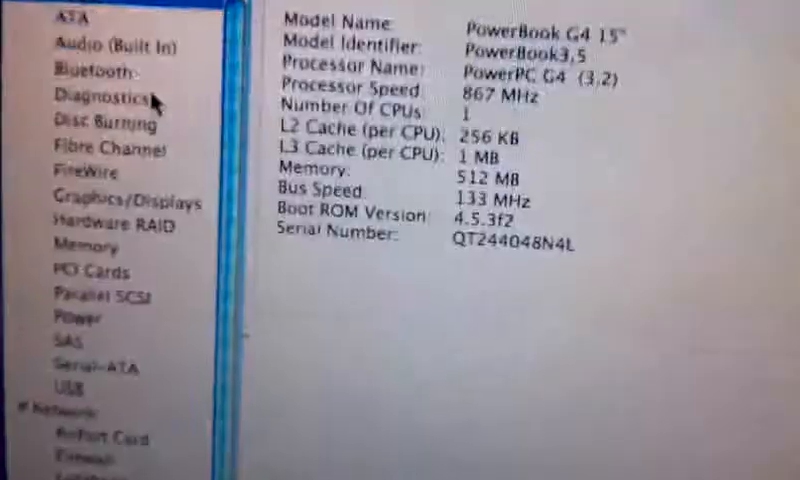